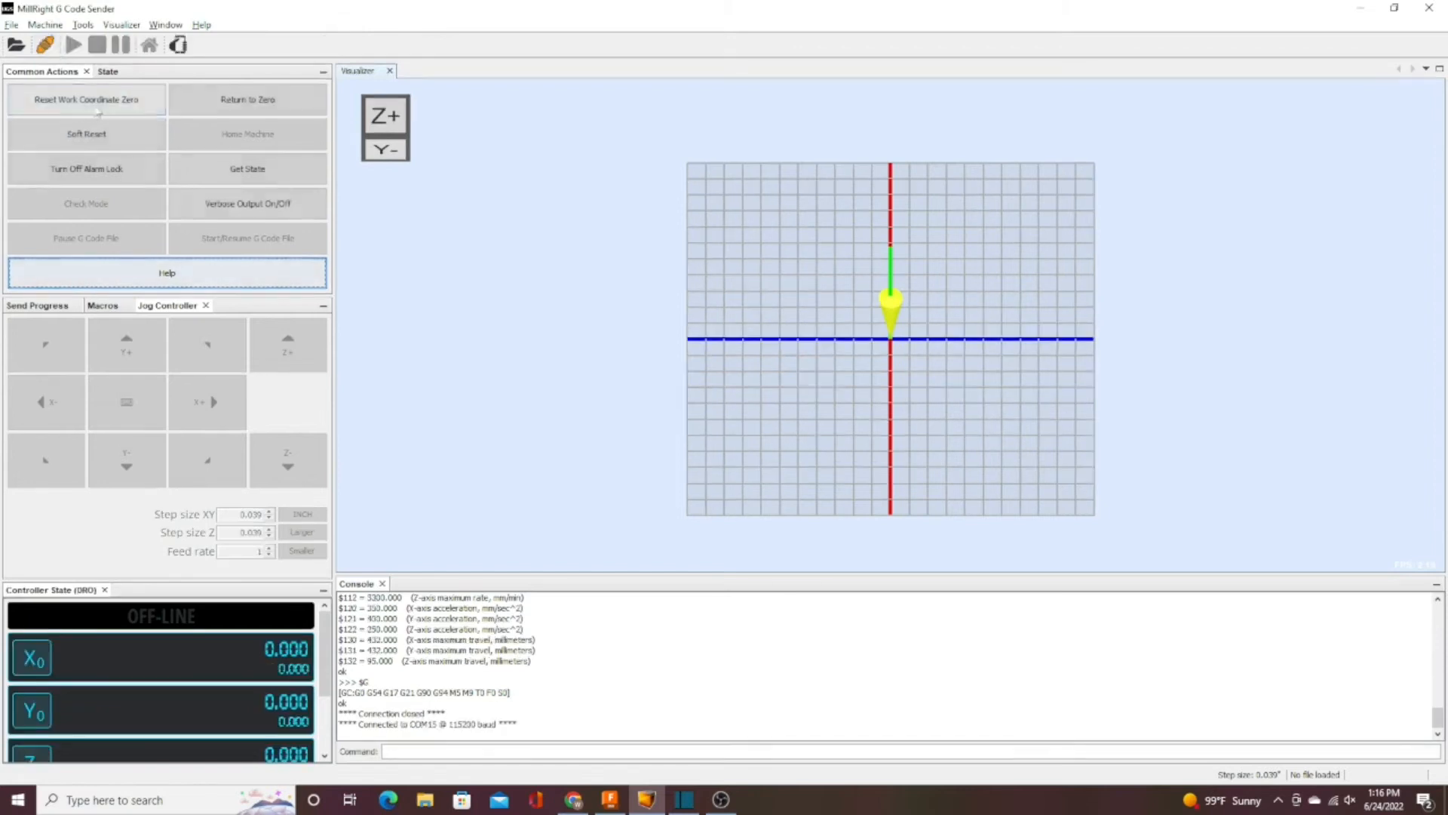
- Focus the console Command field once the machine reports Idle
{"action": "left_click", "coordinate": [246, 204]}
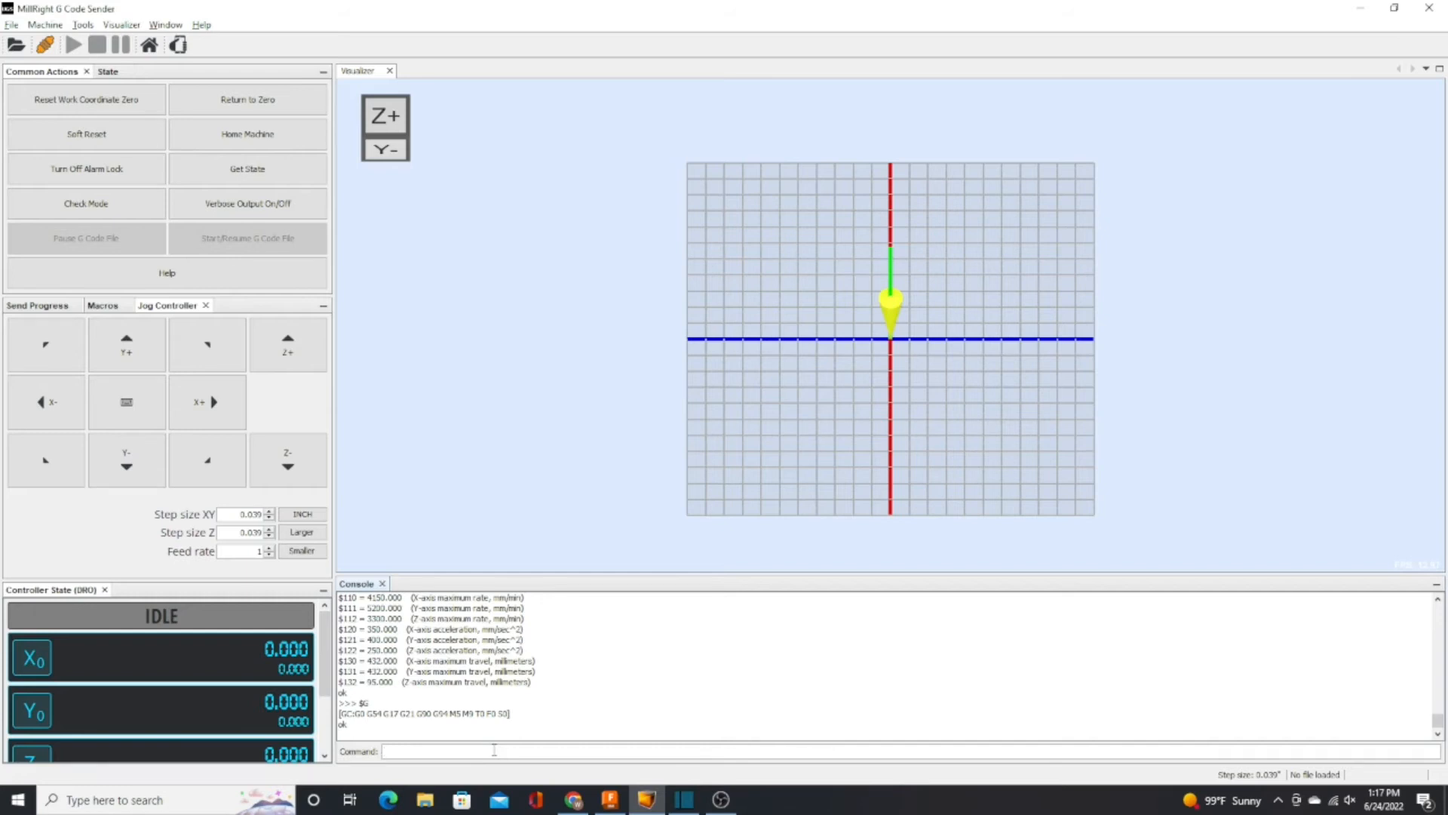
- Send G1 F50 from the console so the controller sets a slow feed rate
{"action": "type", "text": "G"}
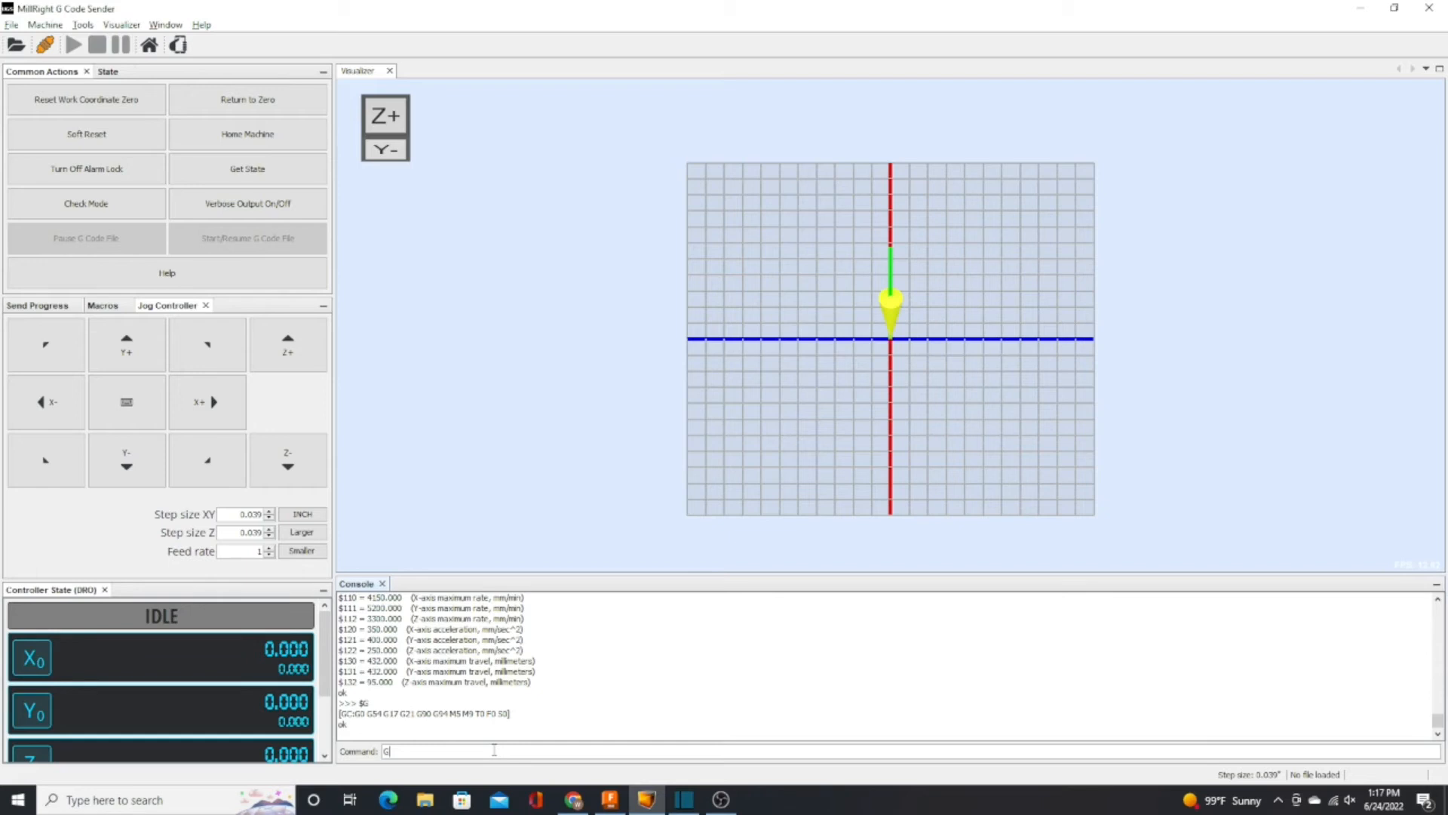
{"action": "type", "text": "1"}
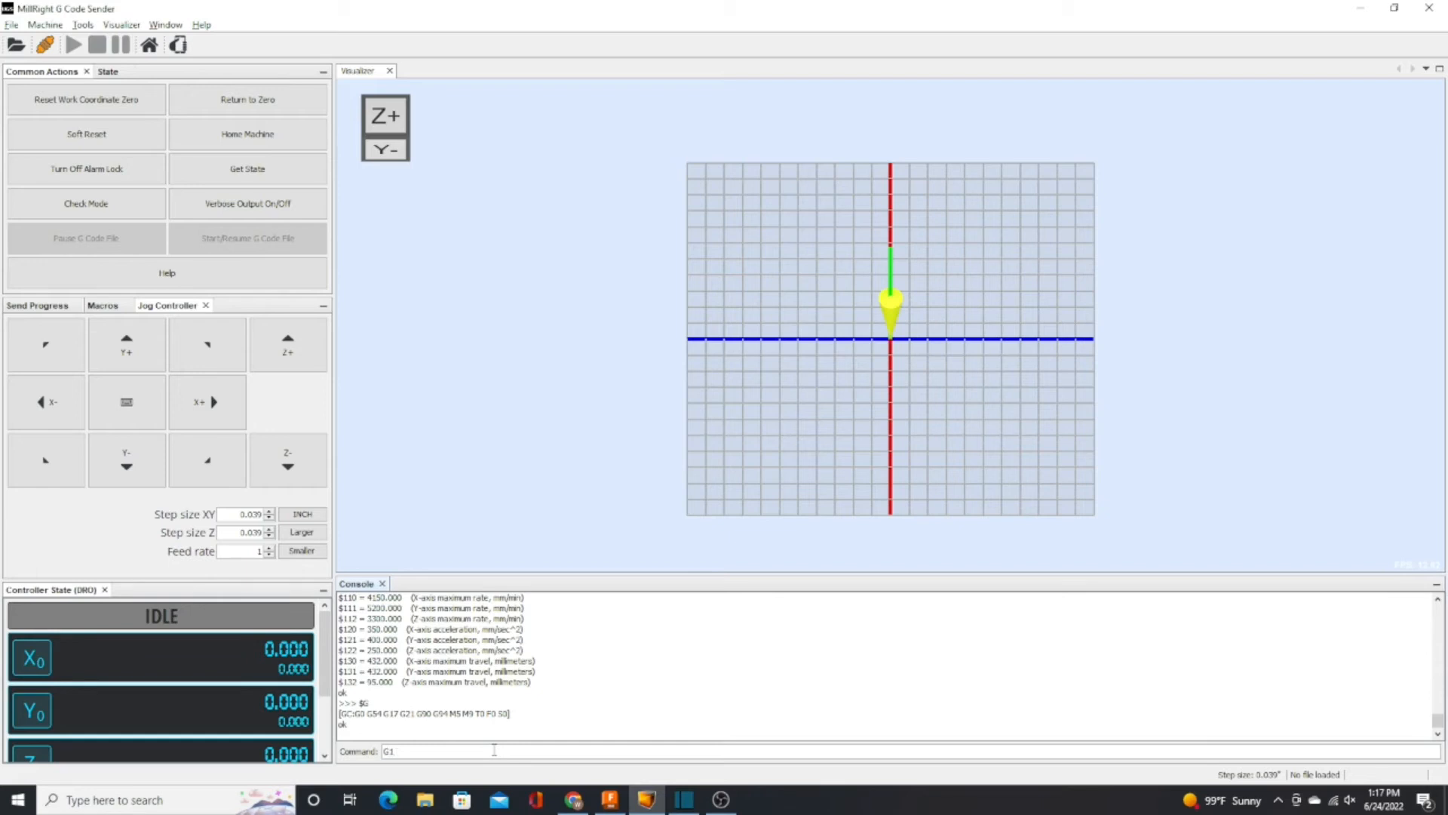
{"action": "type", "text": "F"}
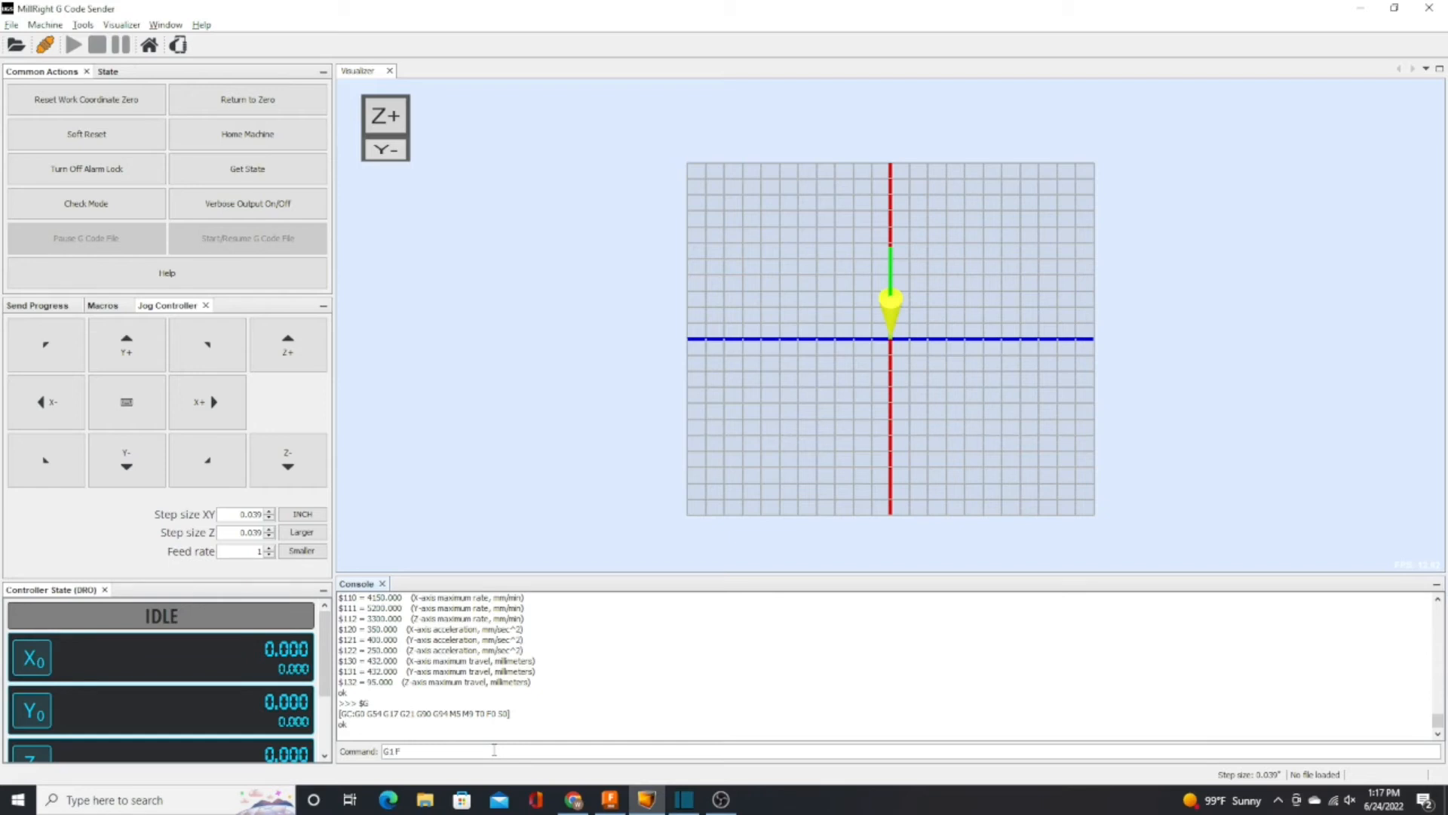
{"action": "type", "text": "50"}
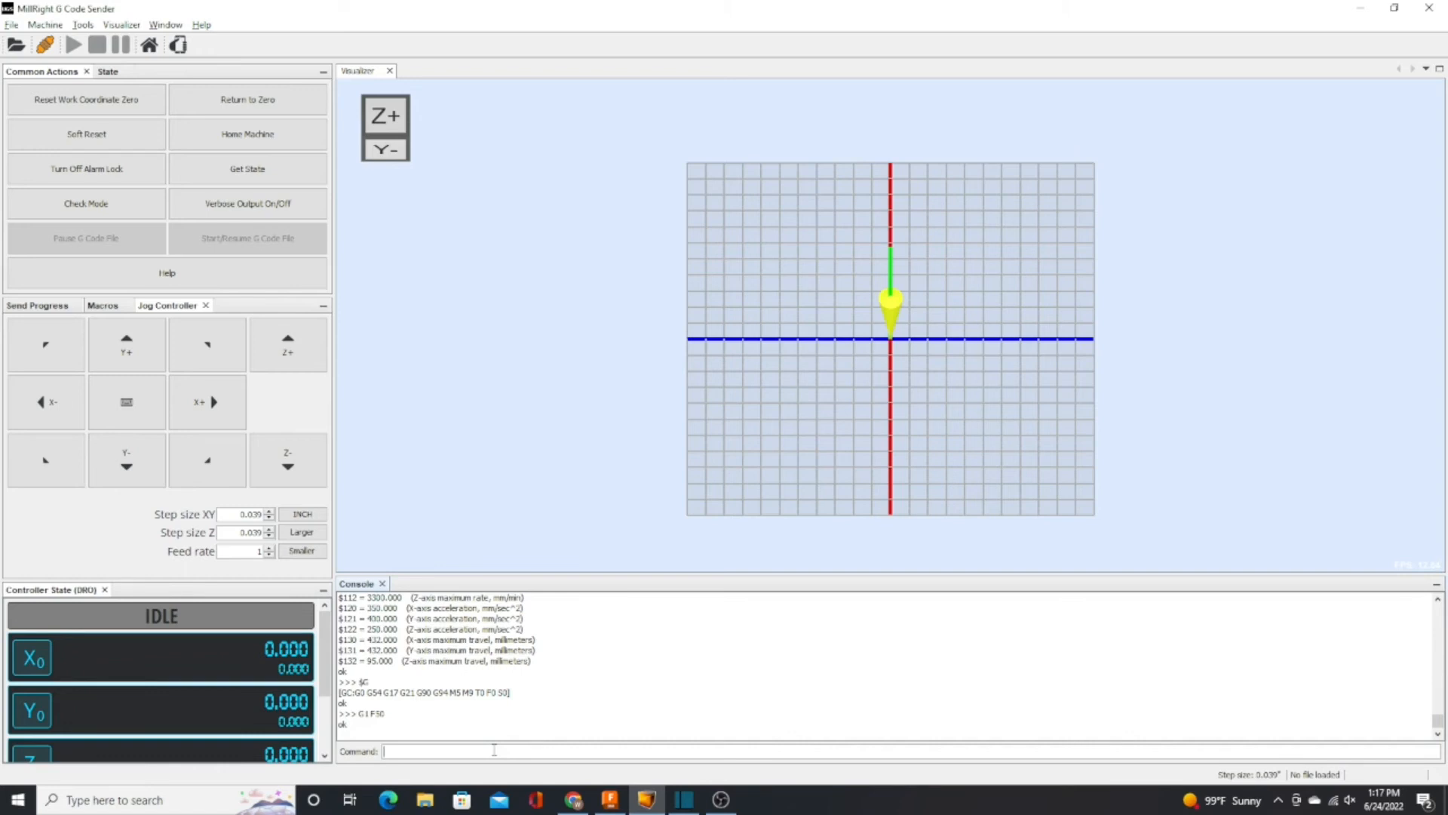
- Fire the laser with M3 S30, switch it off with M5, then enter M3 S100 unsent
{"action": "type", "text": "M3 S"}
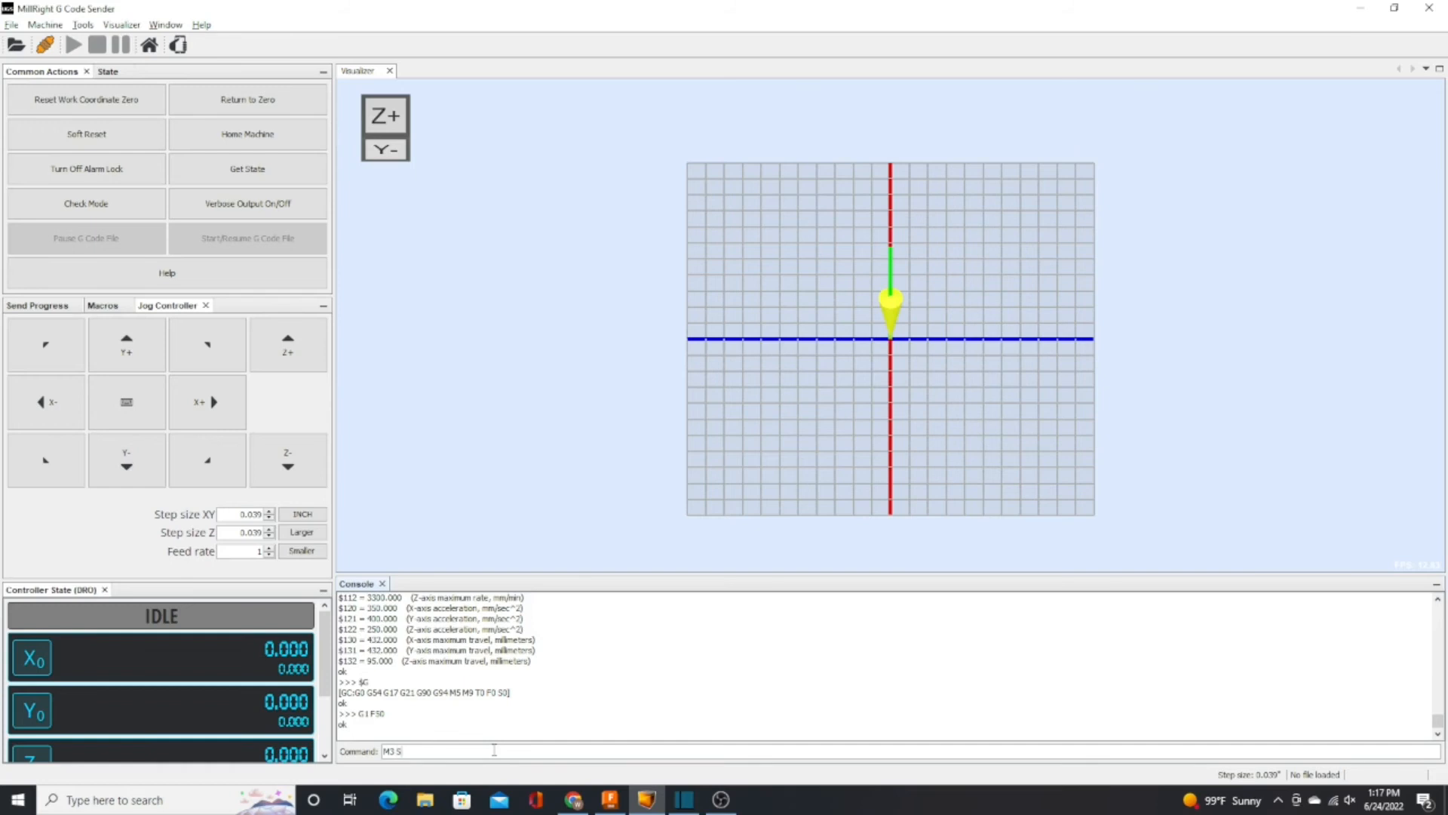
{"action": "type", "text": "30"}
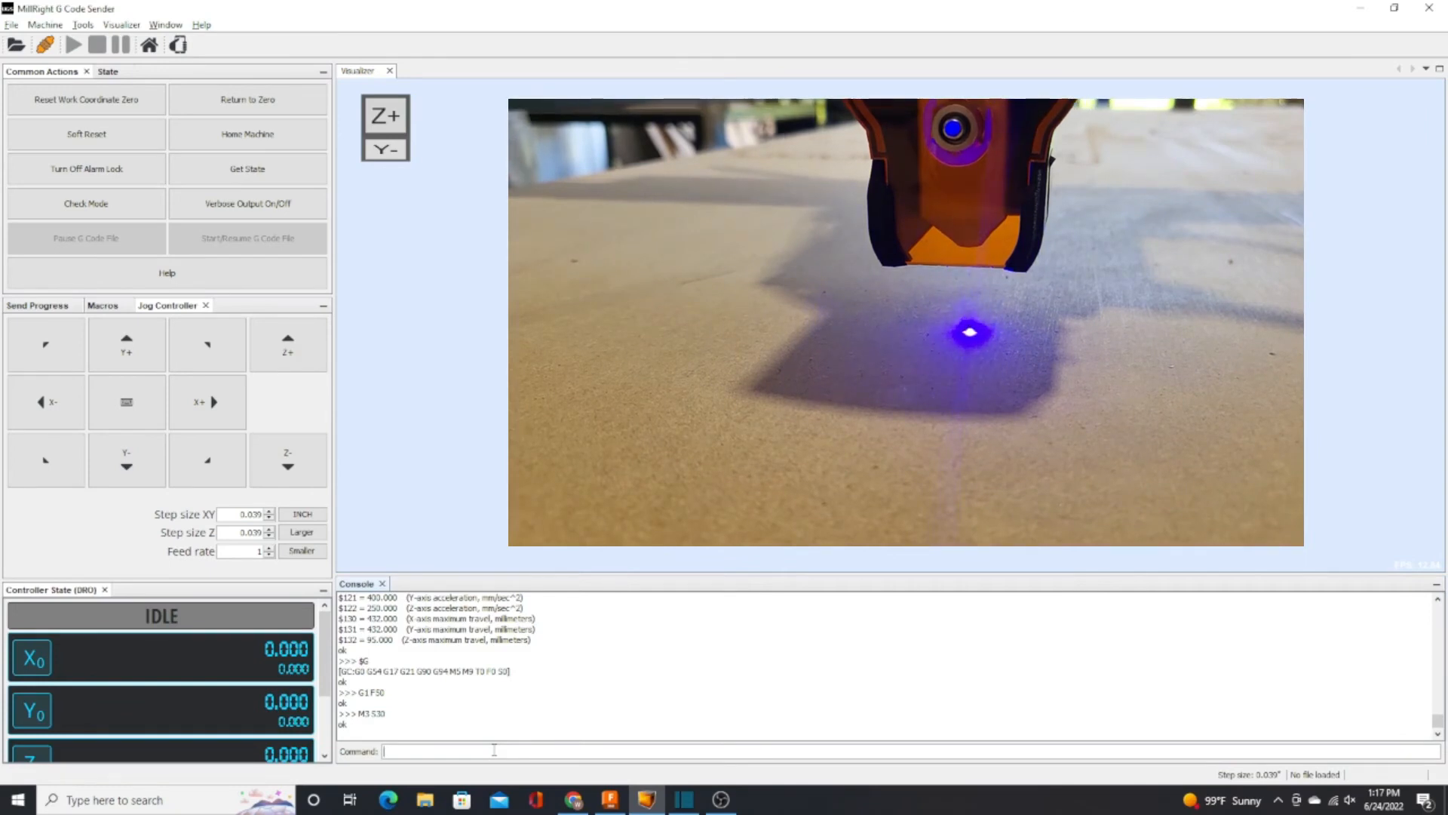
{"action": "type", "text": "m3 s"}
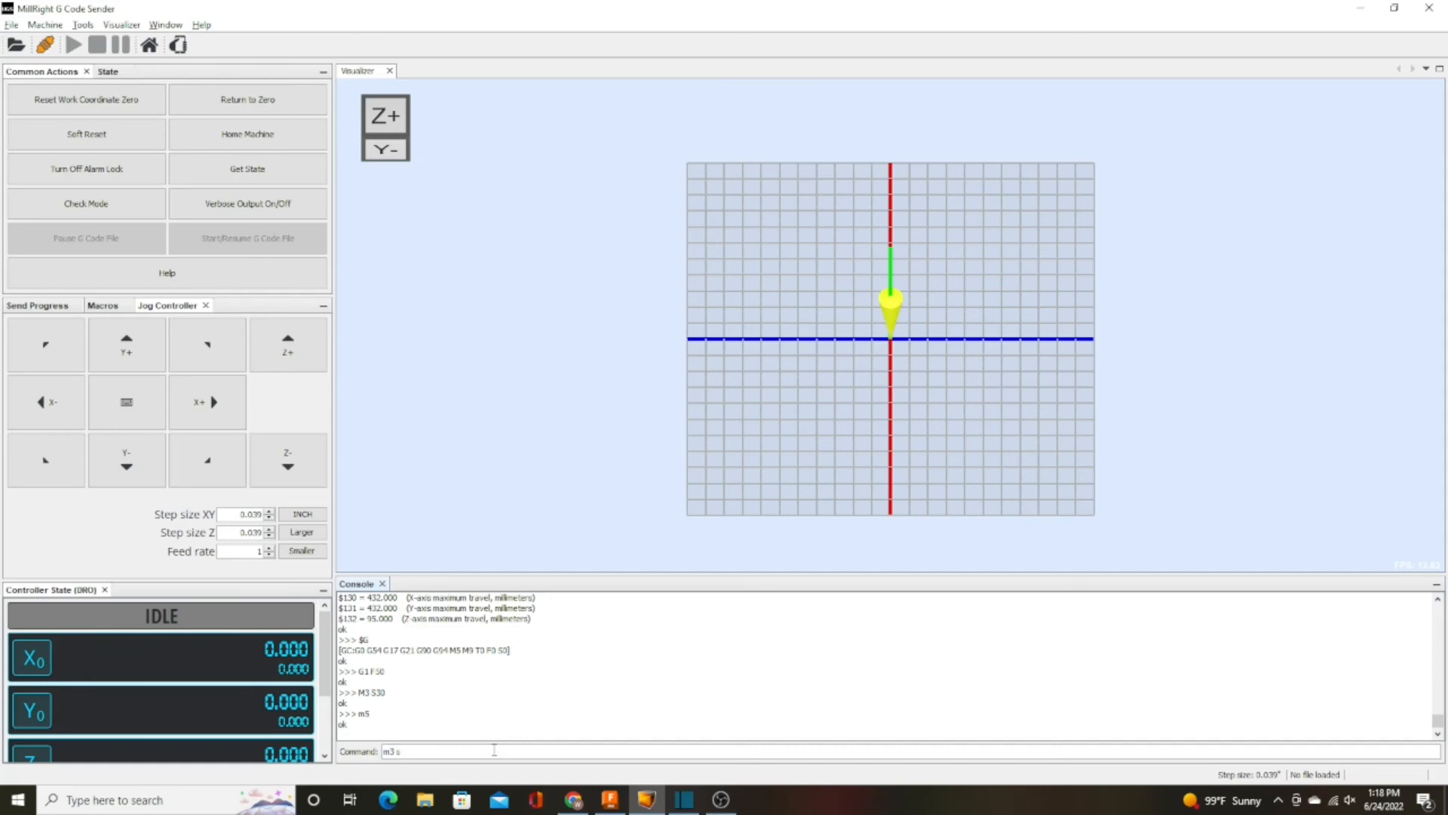
{"action": "type", "text": "100"}
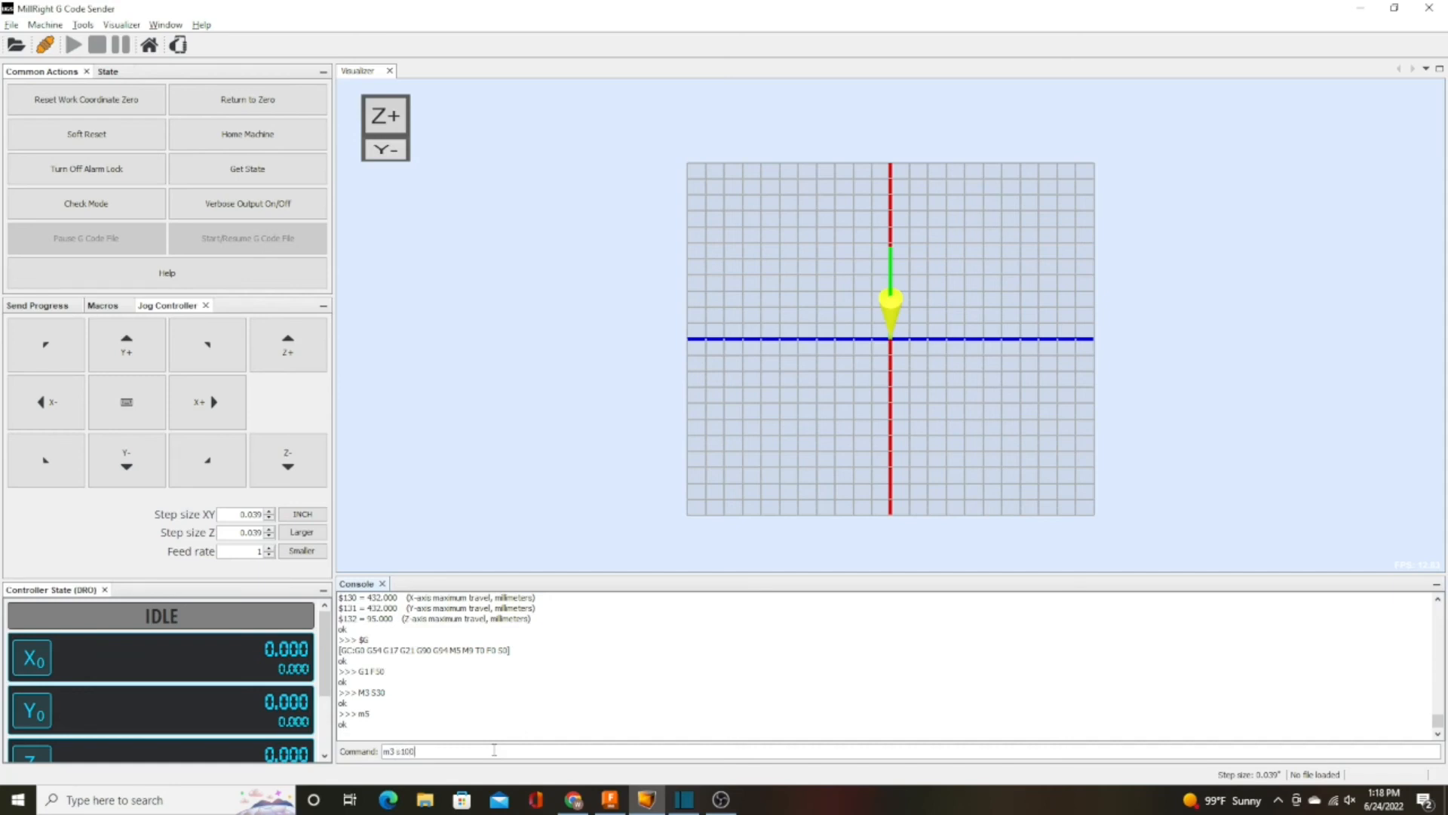